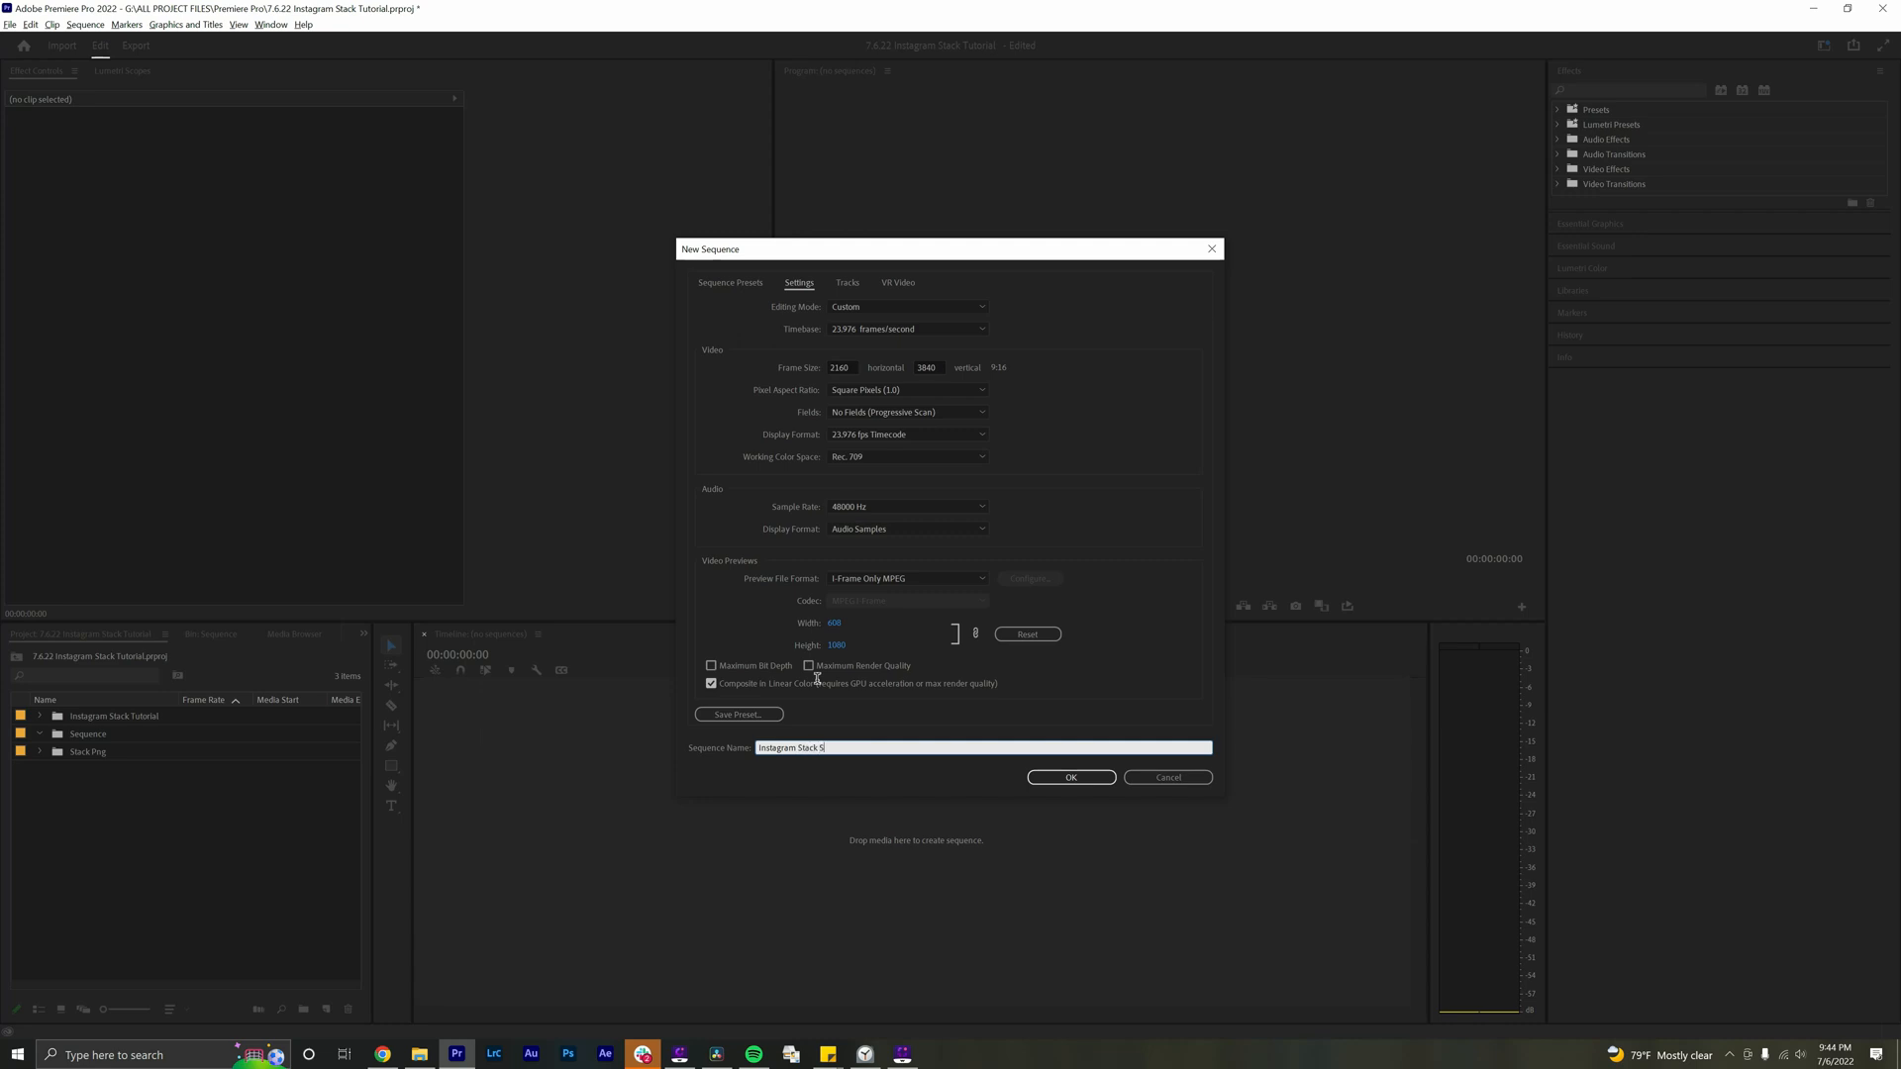
Name the 2160×3840 vertical sequence 'Instagram Stack Tutorial' and confirm it
text(Instagram Stack Tutorial)
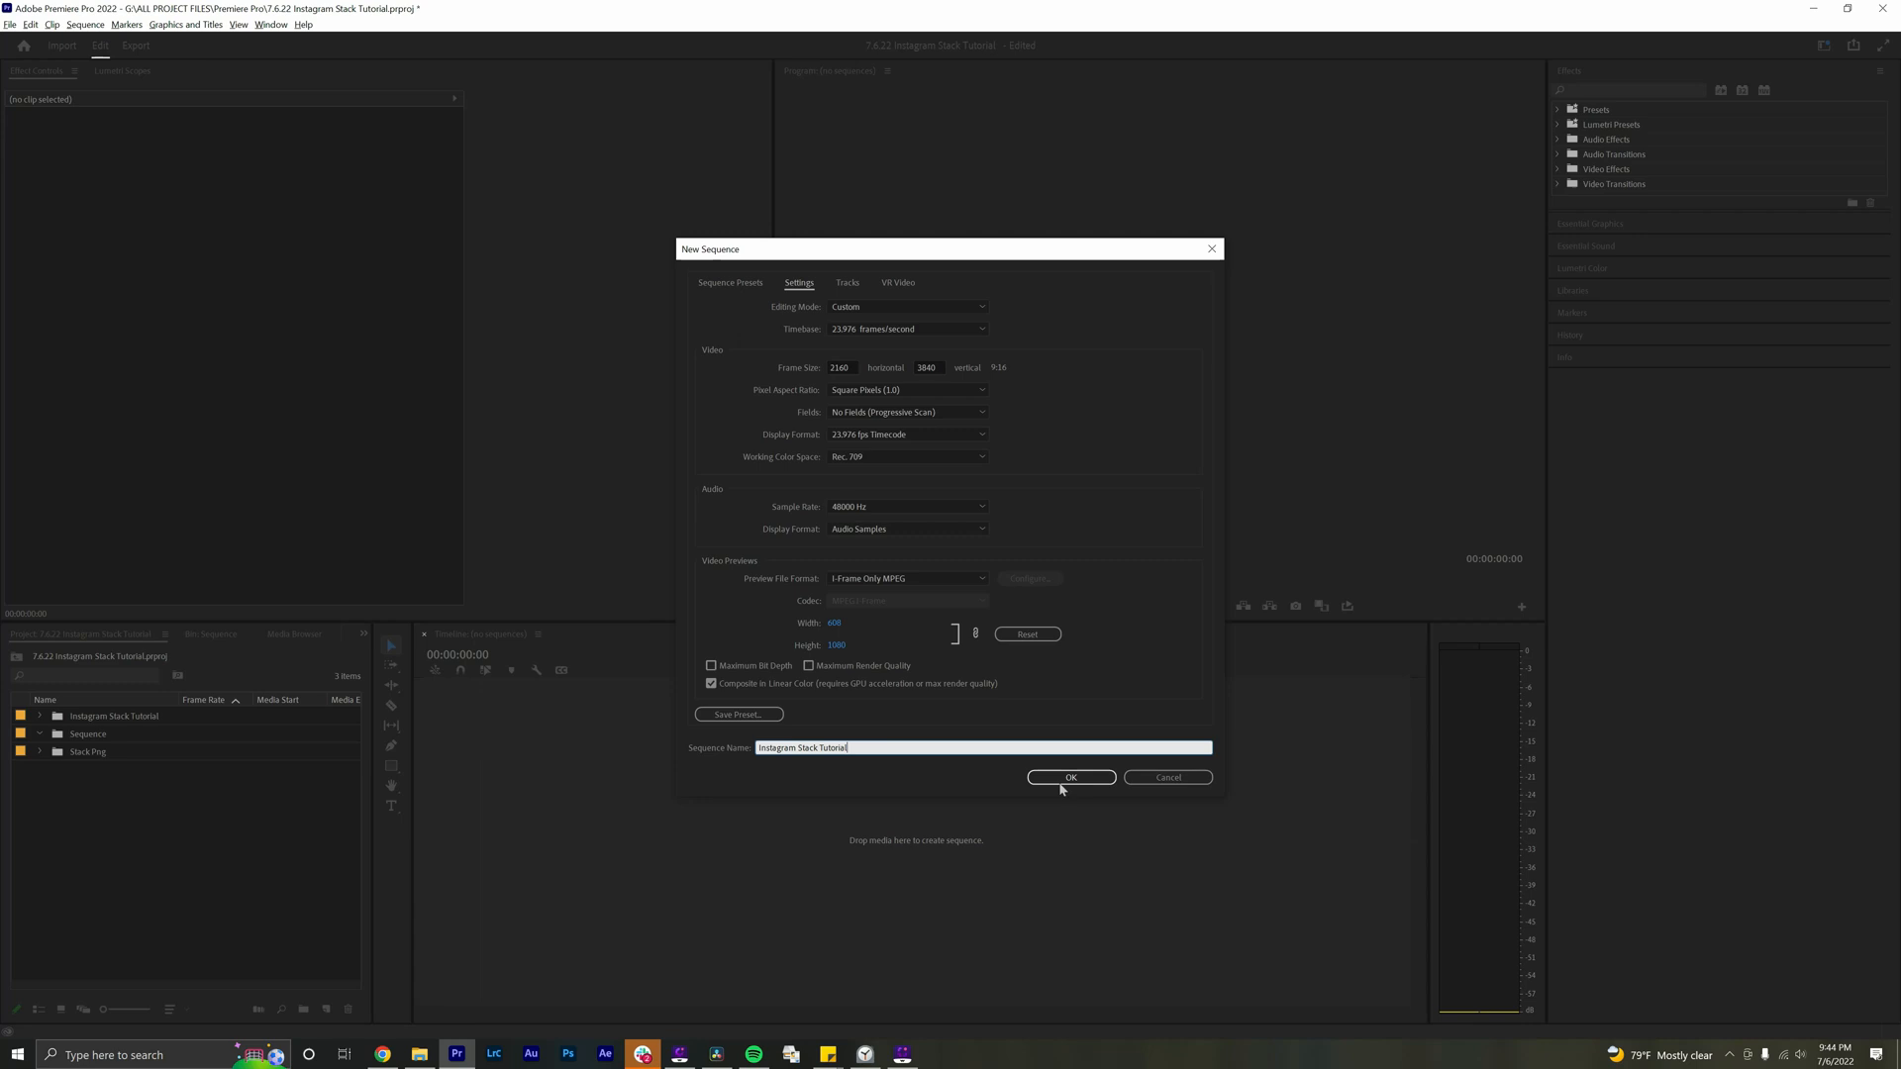
click(1069, 777)
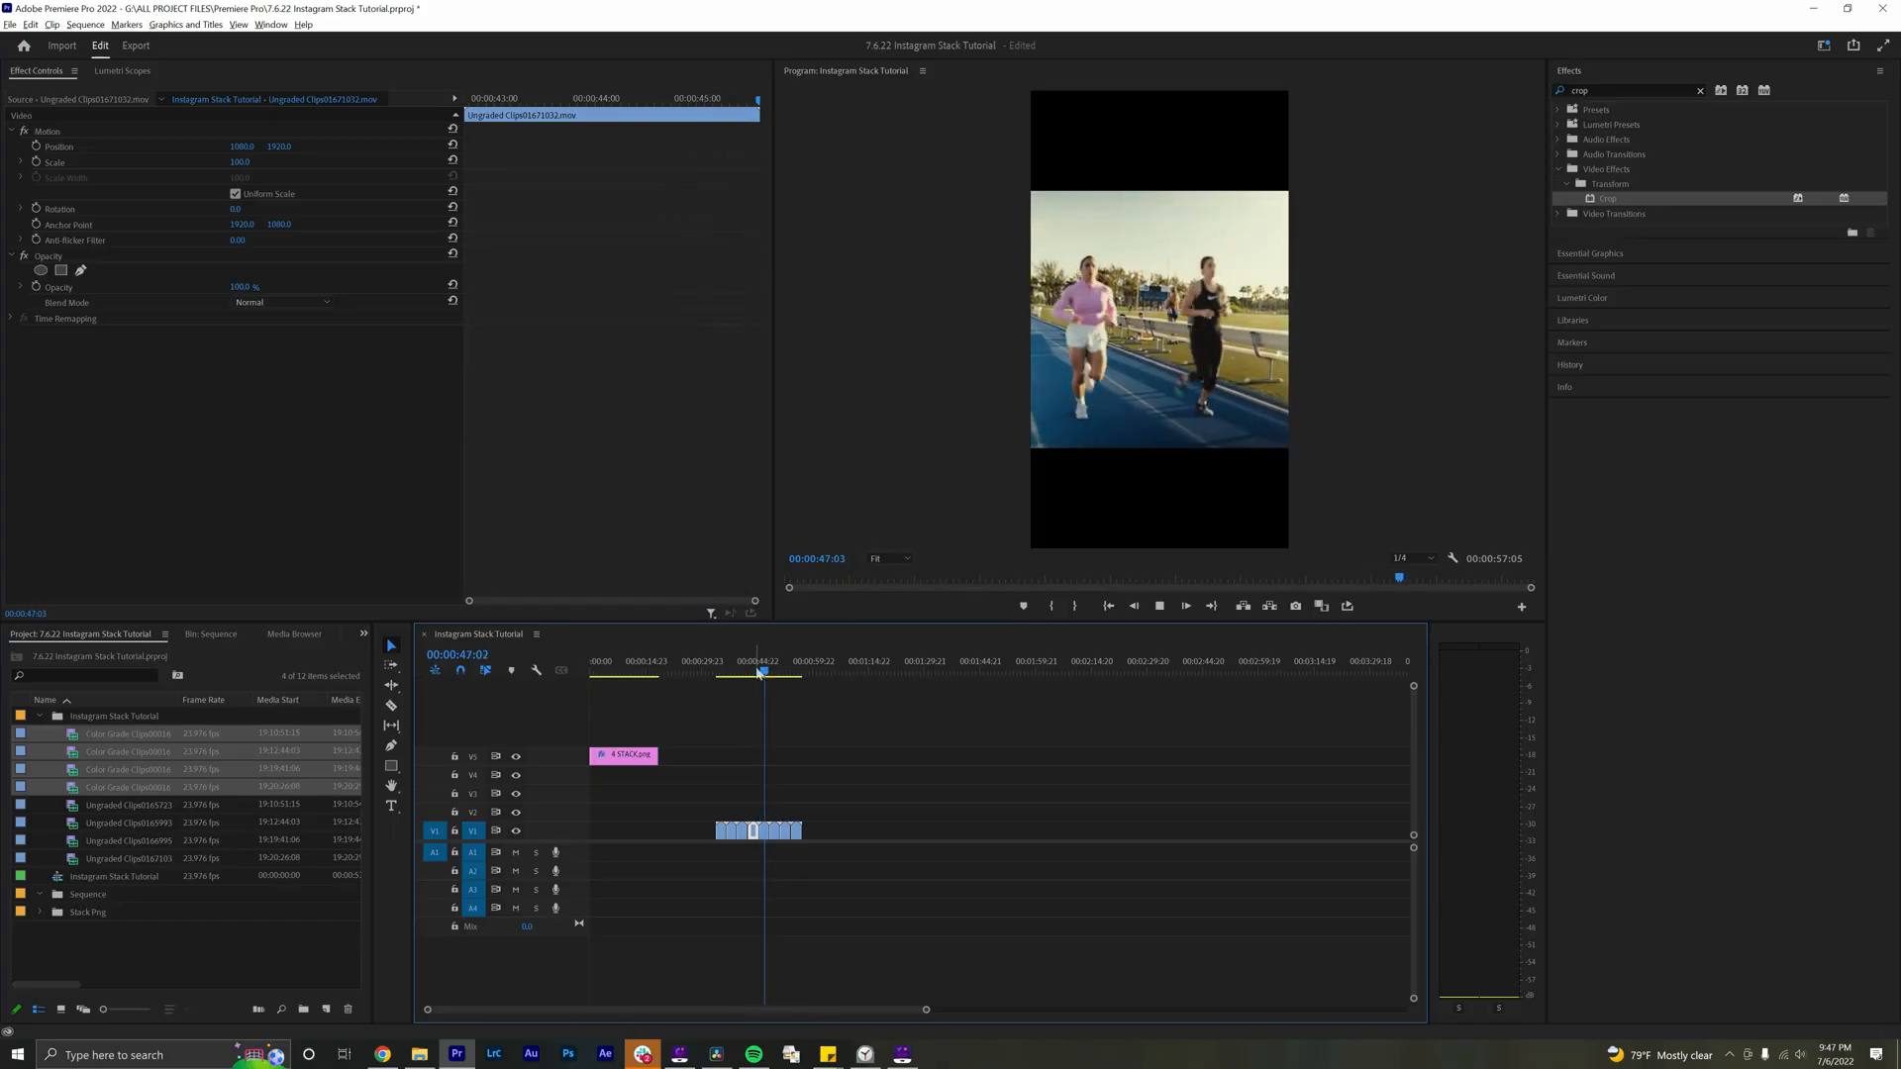
Reveal the Crop effect under Video Effects > Transform and select the timeline clip
click(771, 673)
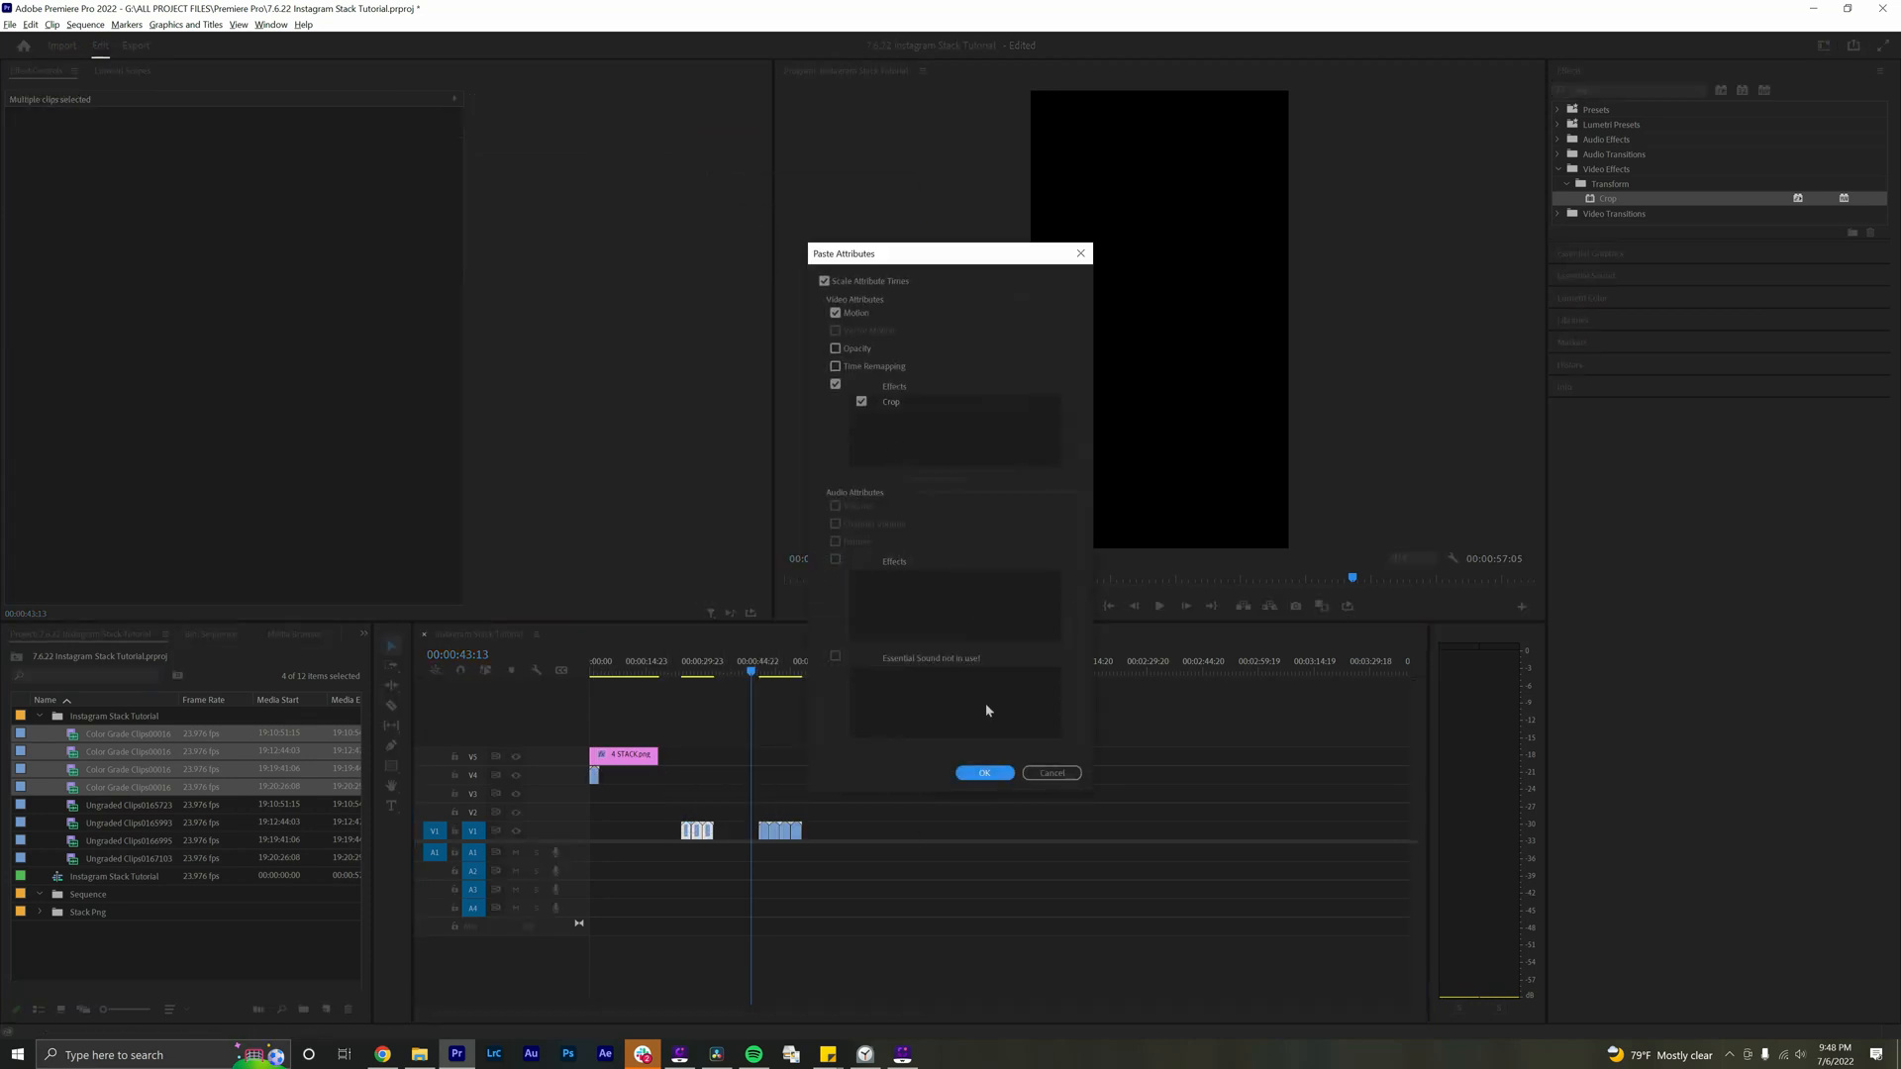
Paste the Motion and Crop attributes onto the selected stacked clips
click(983, 773)
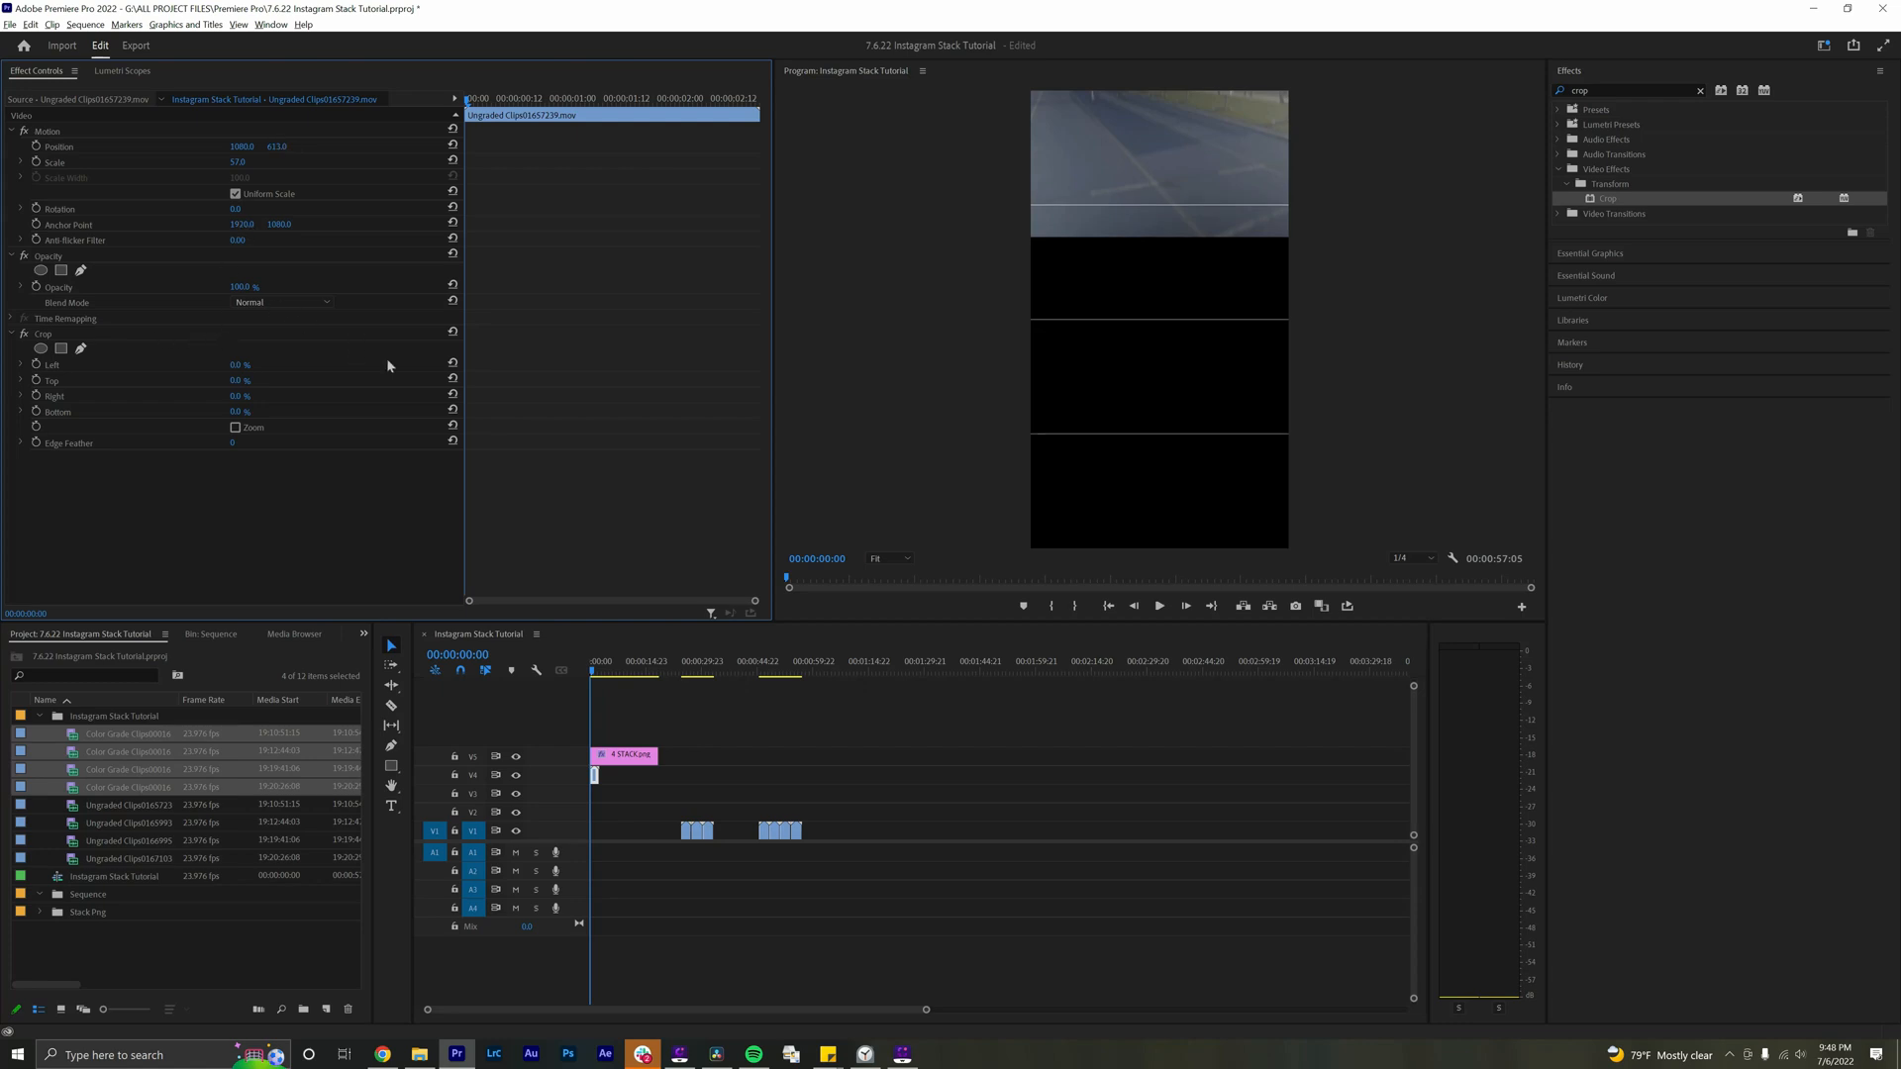
Adjust the two-runner clip's Position Y to place it in the top grid cell
click(594, 673)
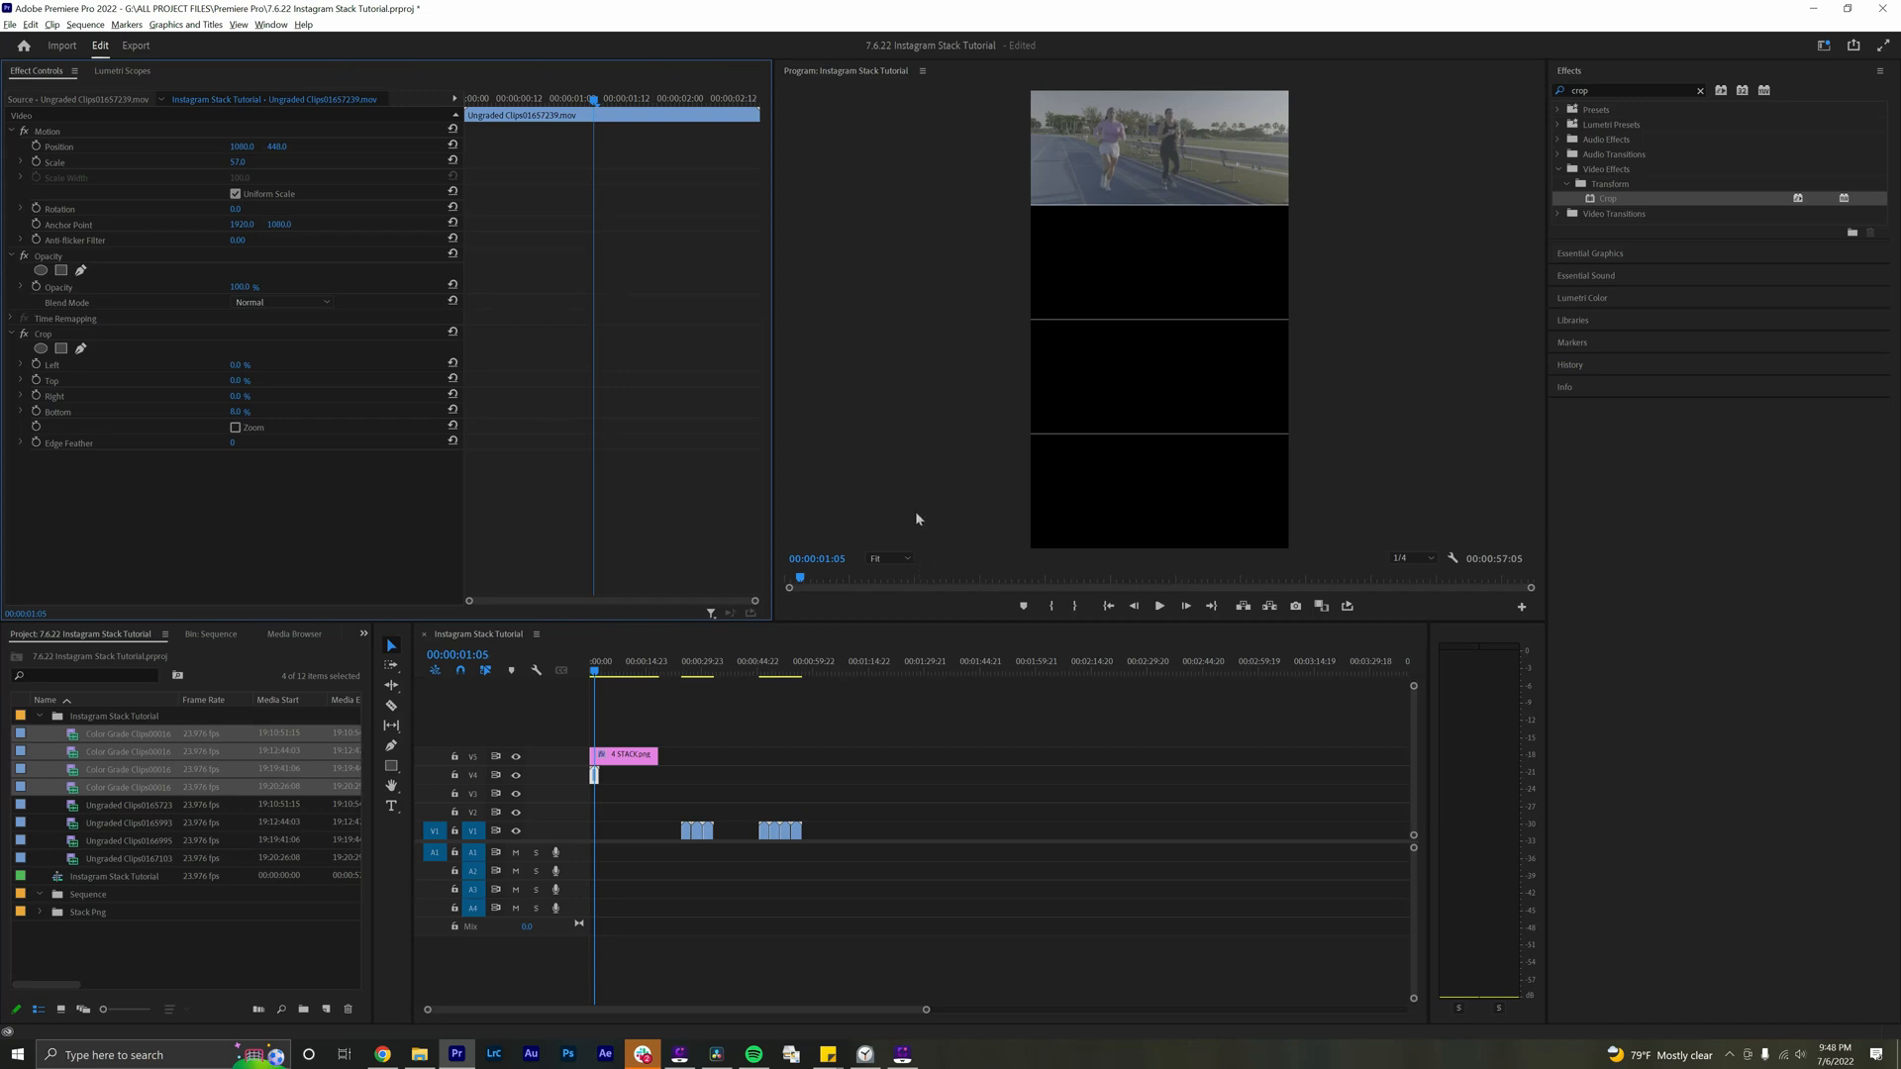
mouse_move(677, 824)
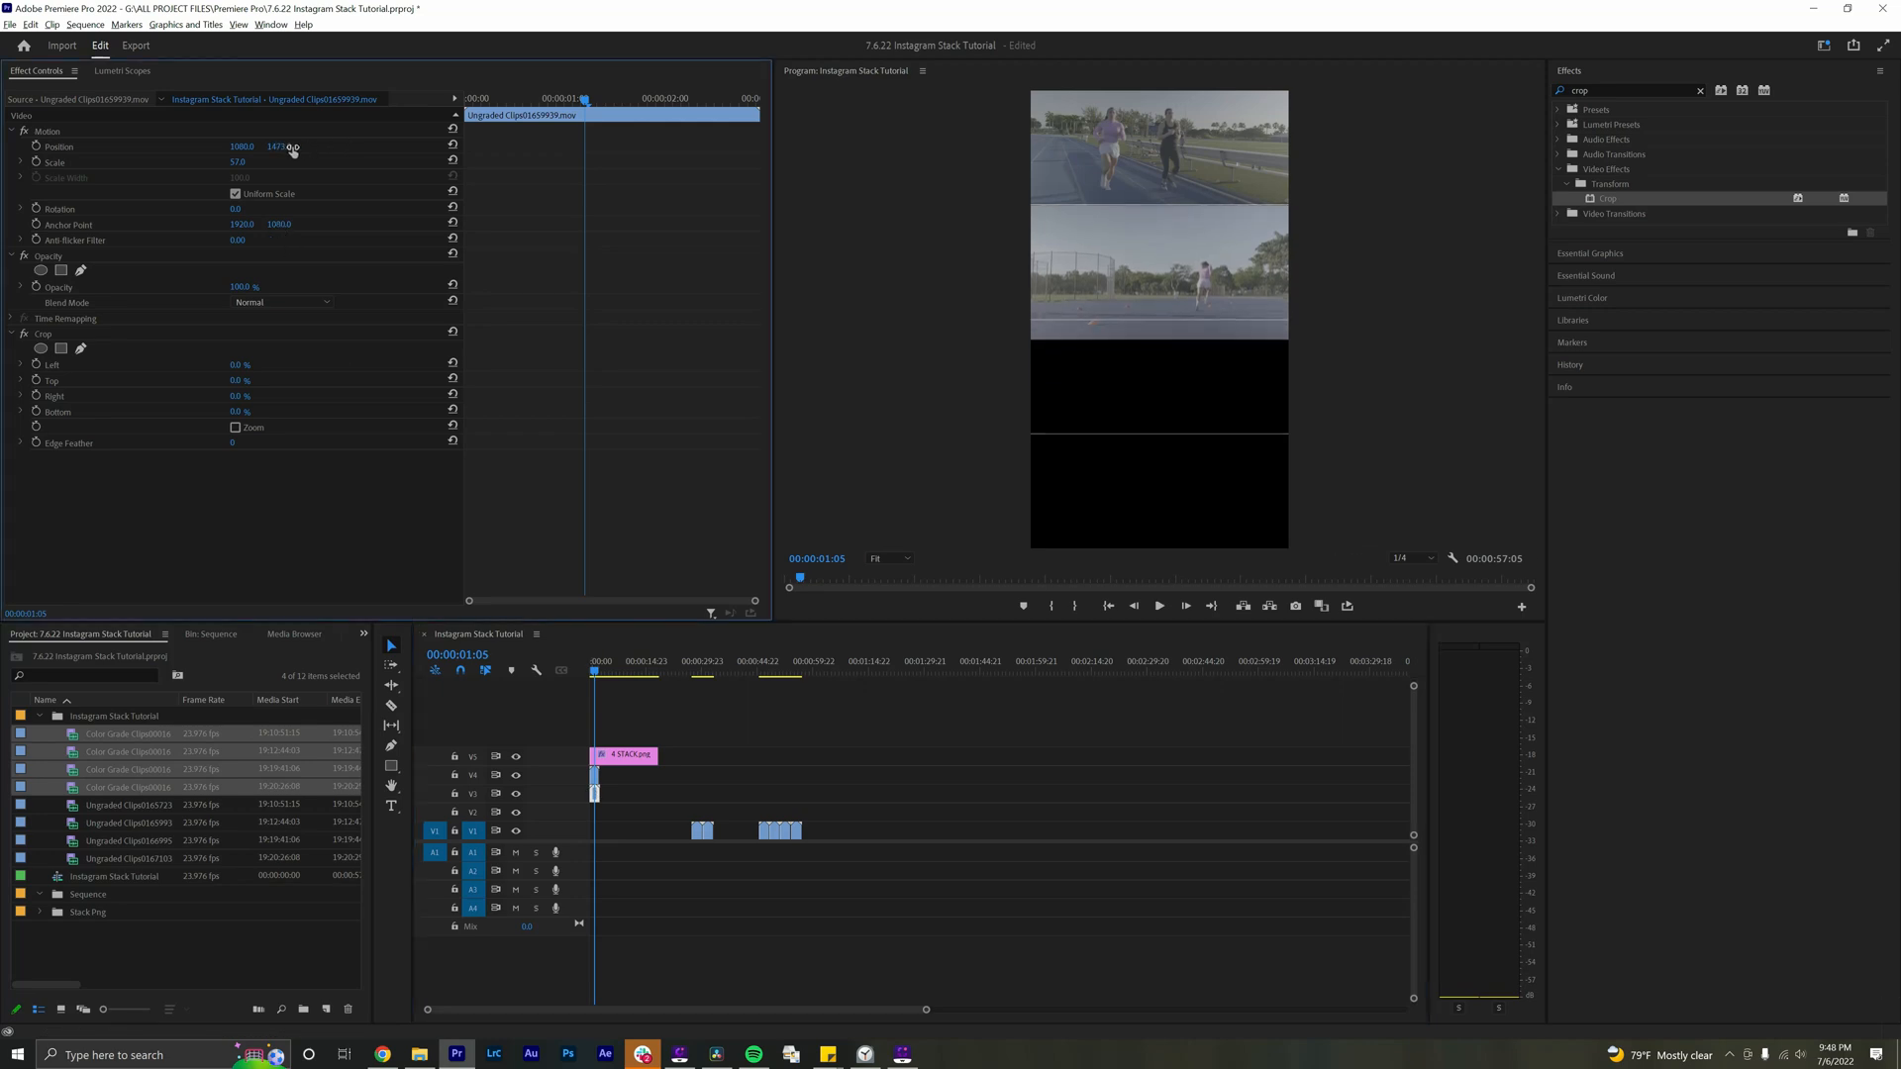
Move the remaining clips into their rows, setting a Position Y of 200.0
drag(280, 146, 274, 147)
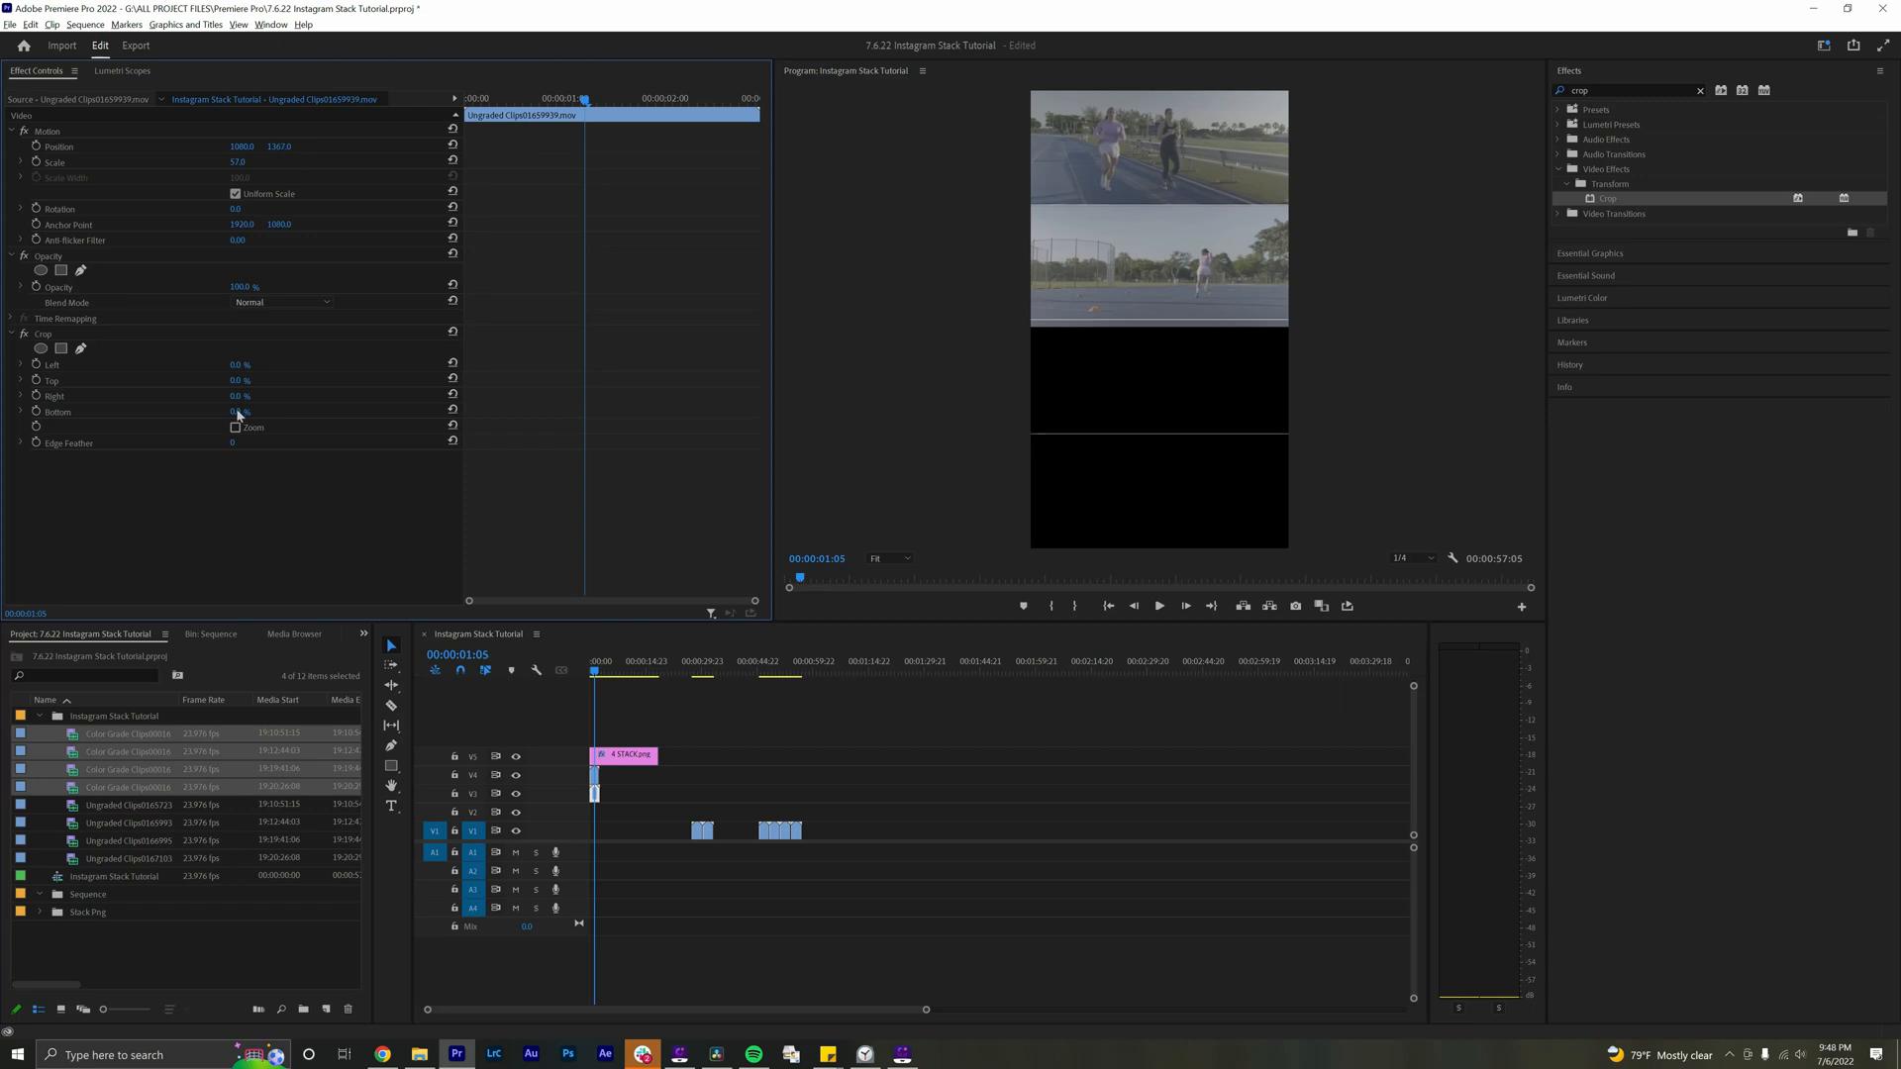
click(238, 411)
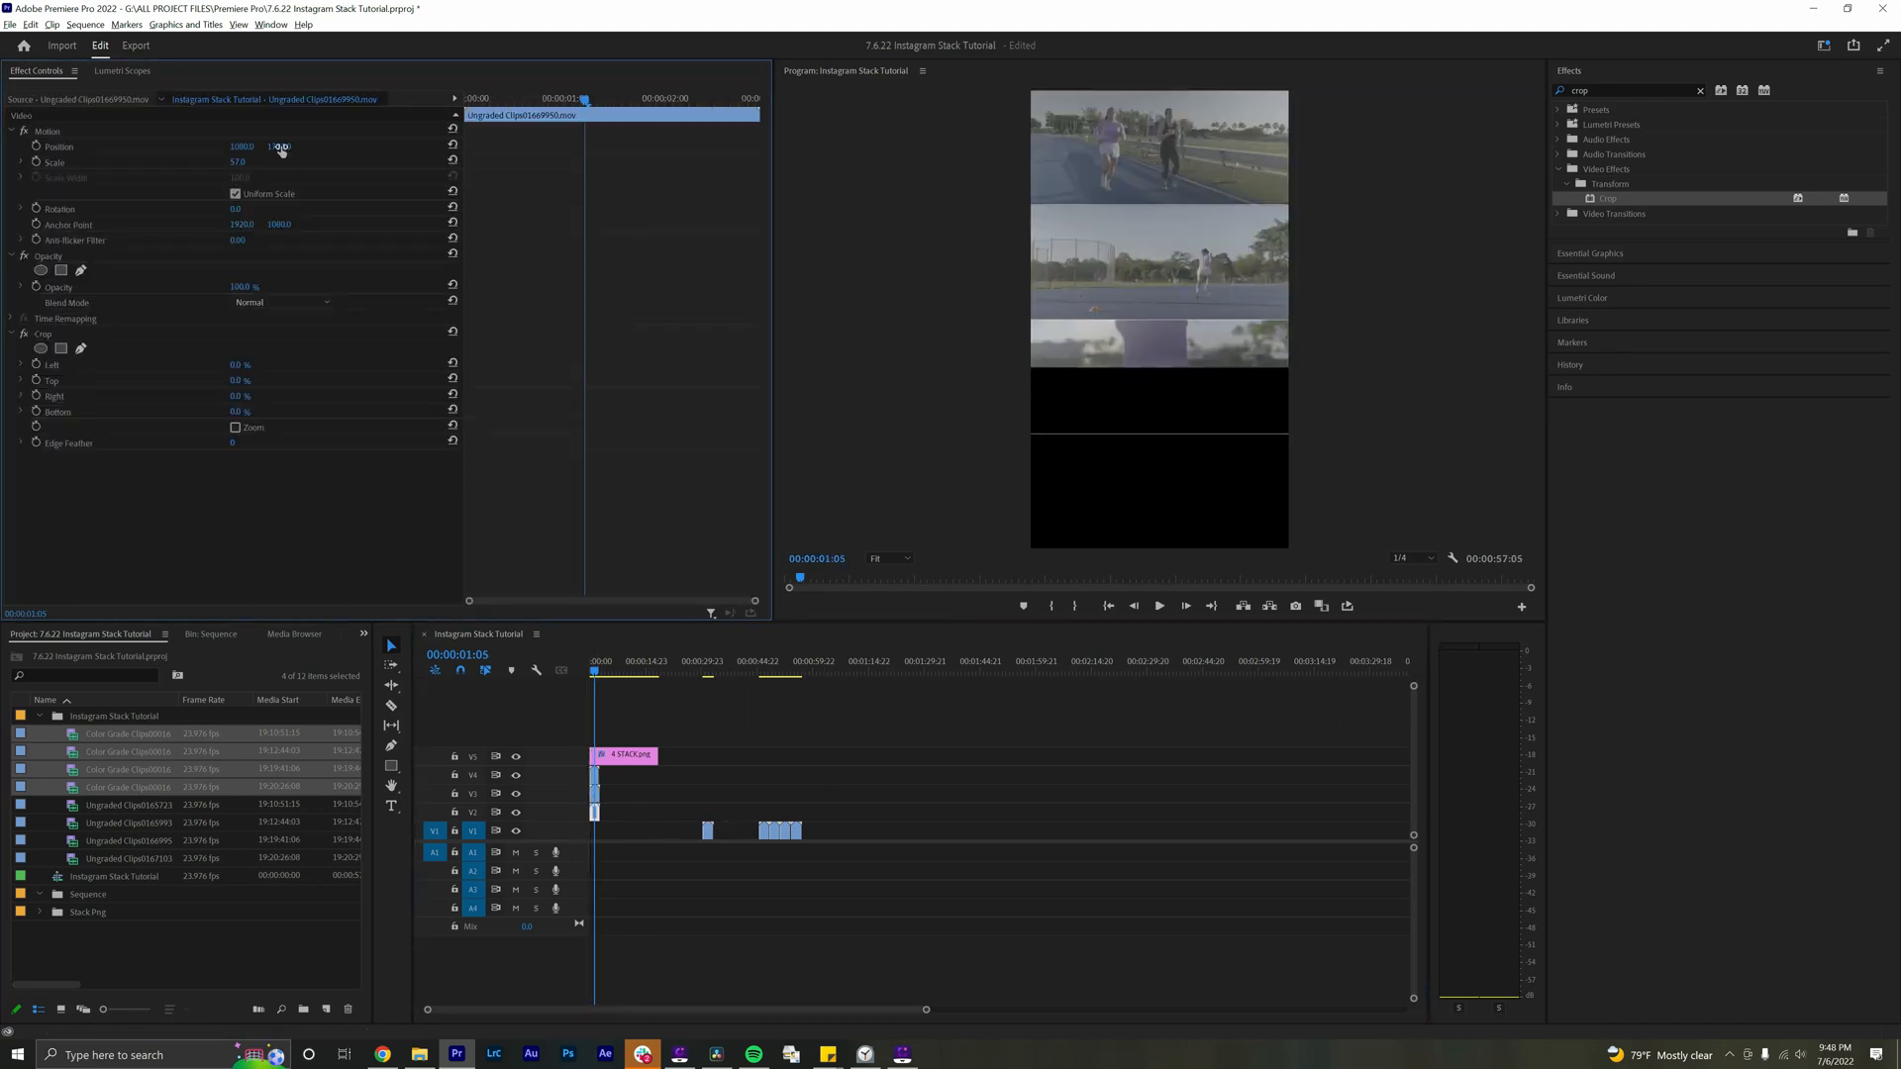
text(200.0)
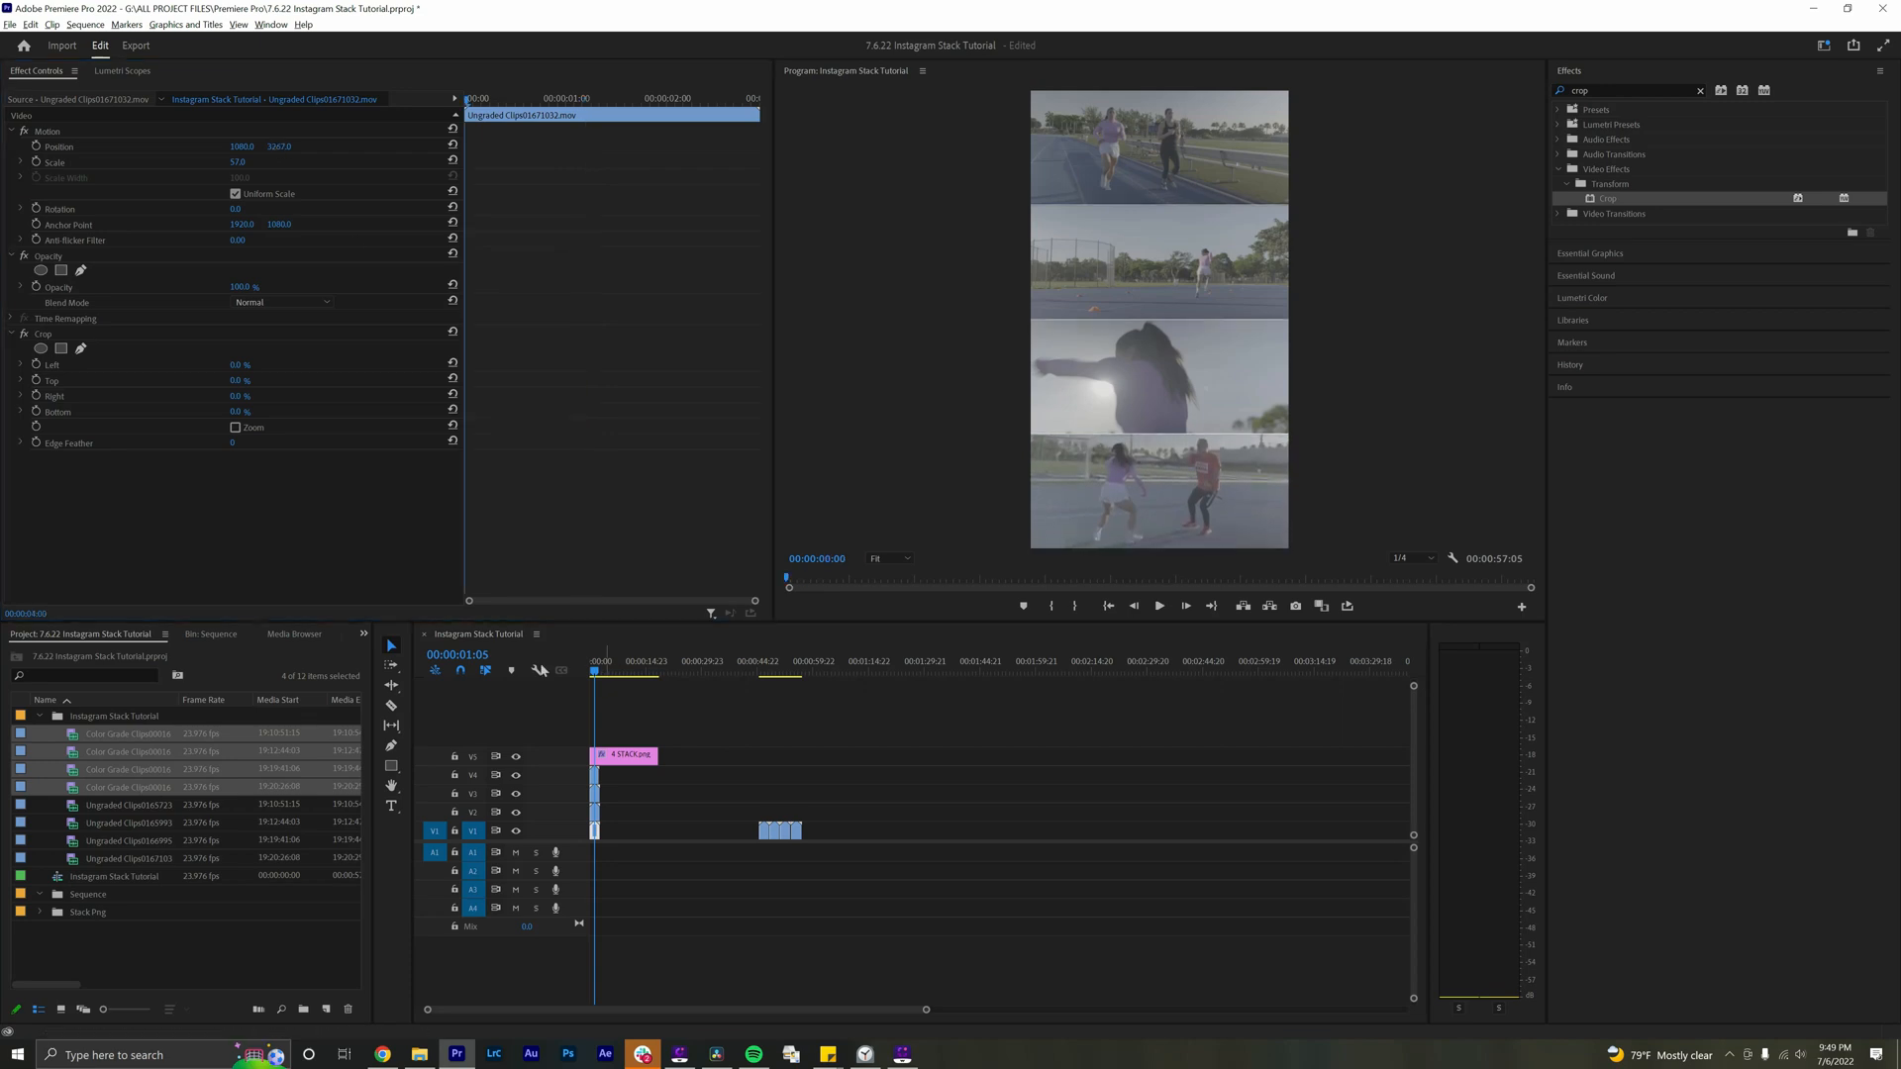
click(1158, 605)
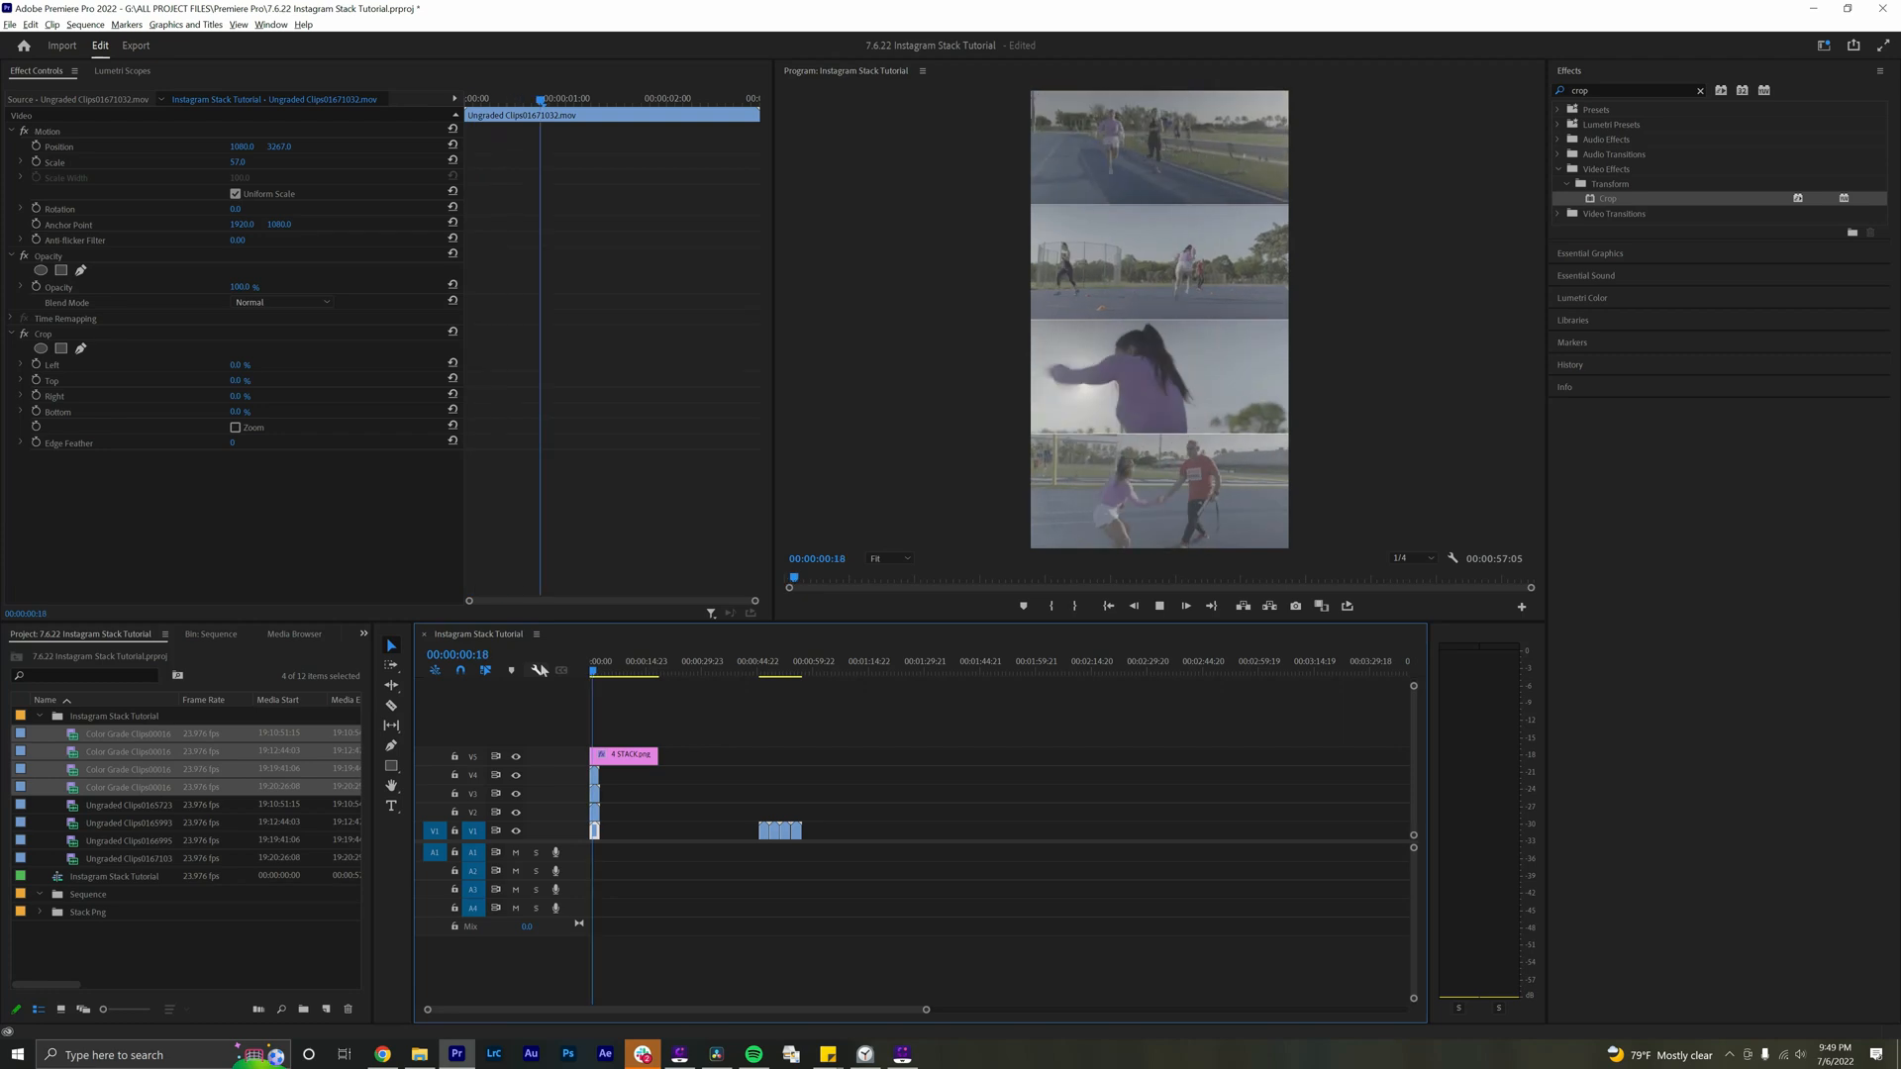
click(687, 675)
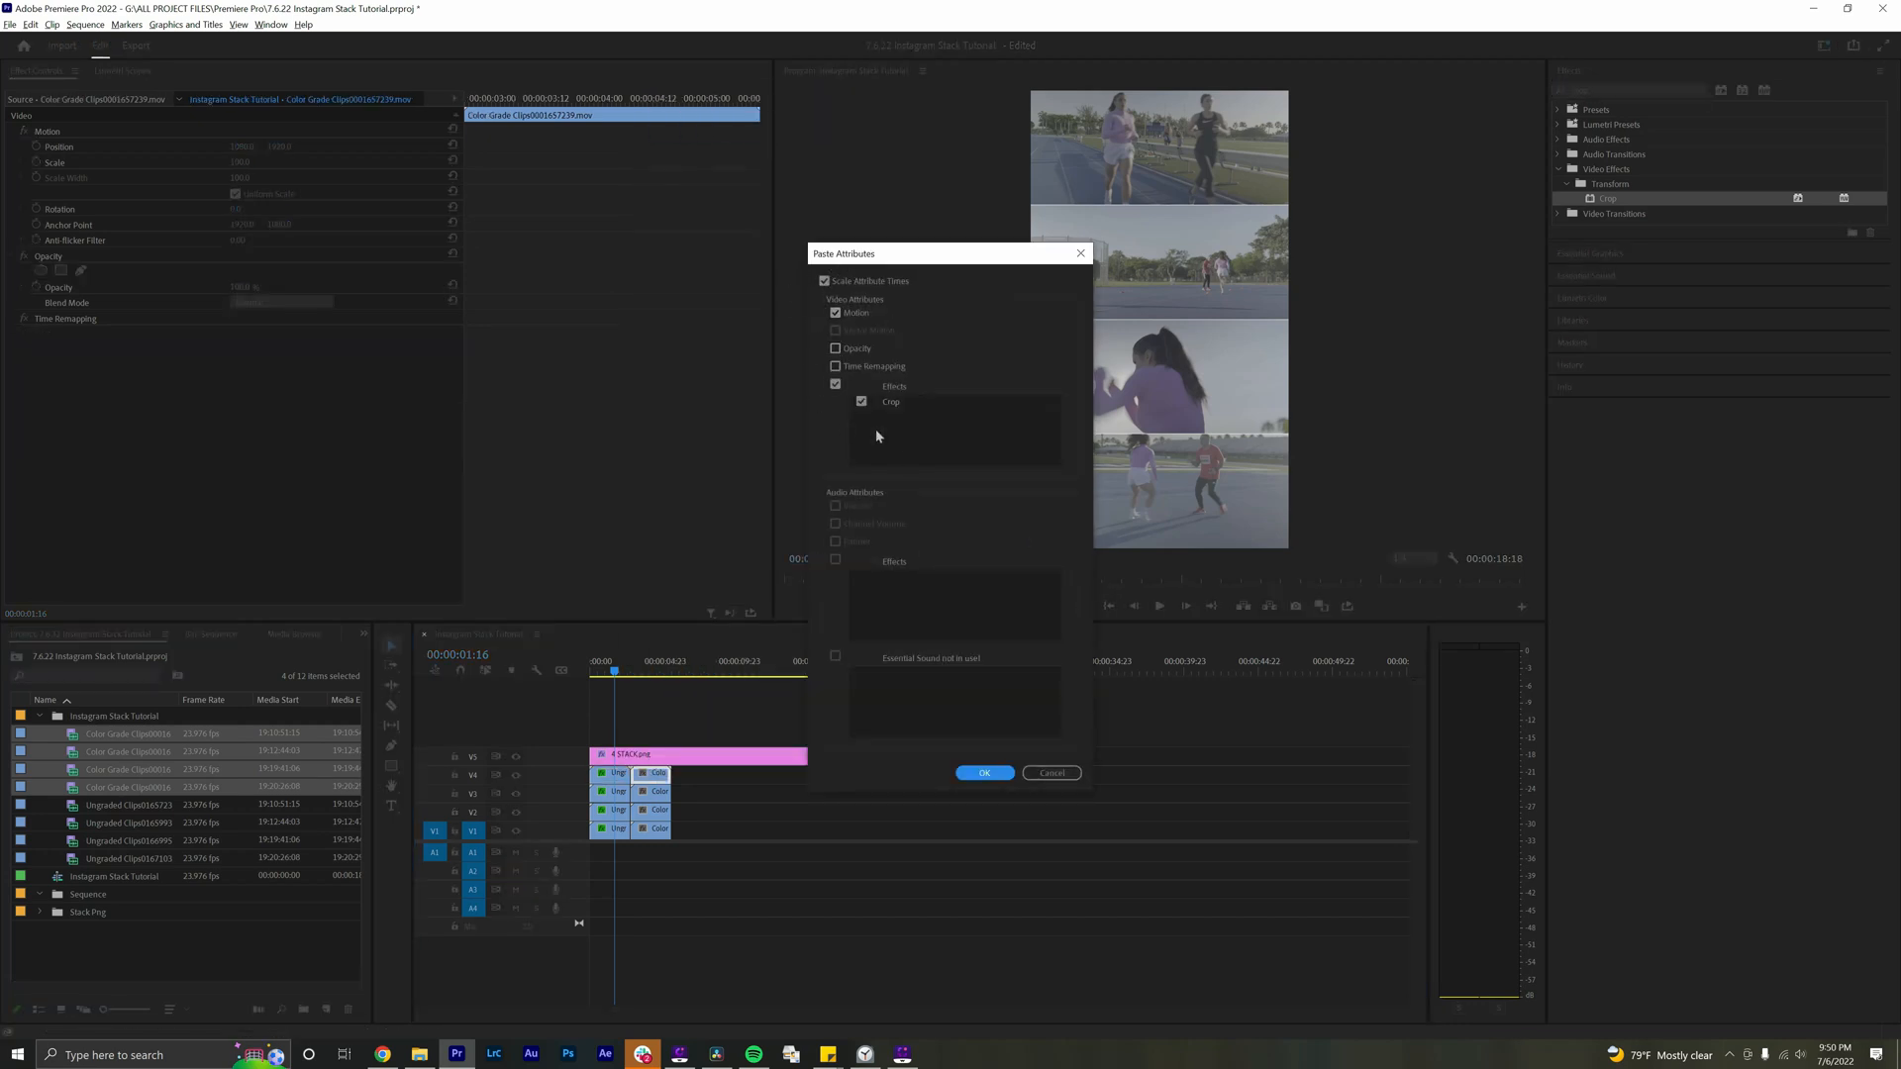
Paste Motion and Crop attributes onto the stacked color-graded clips
click(983, 773)
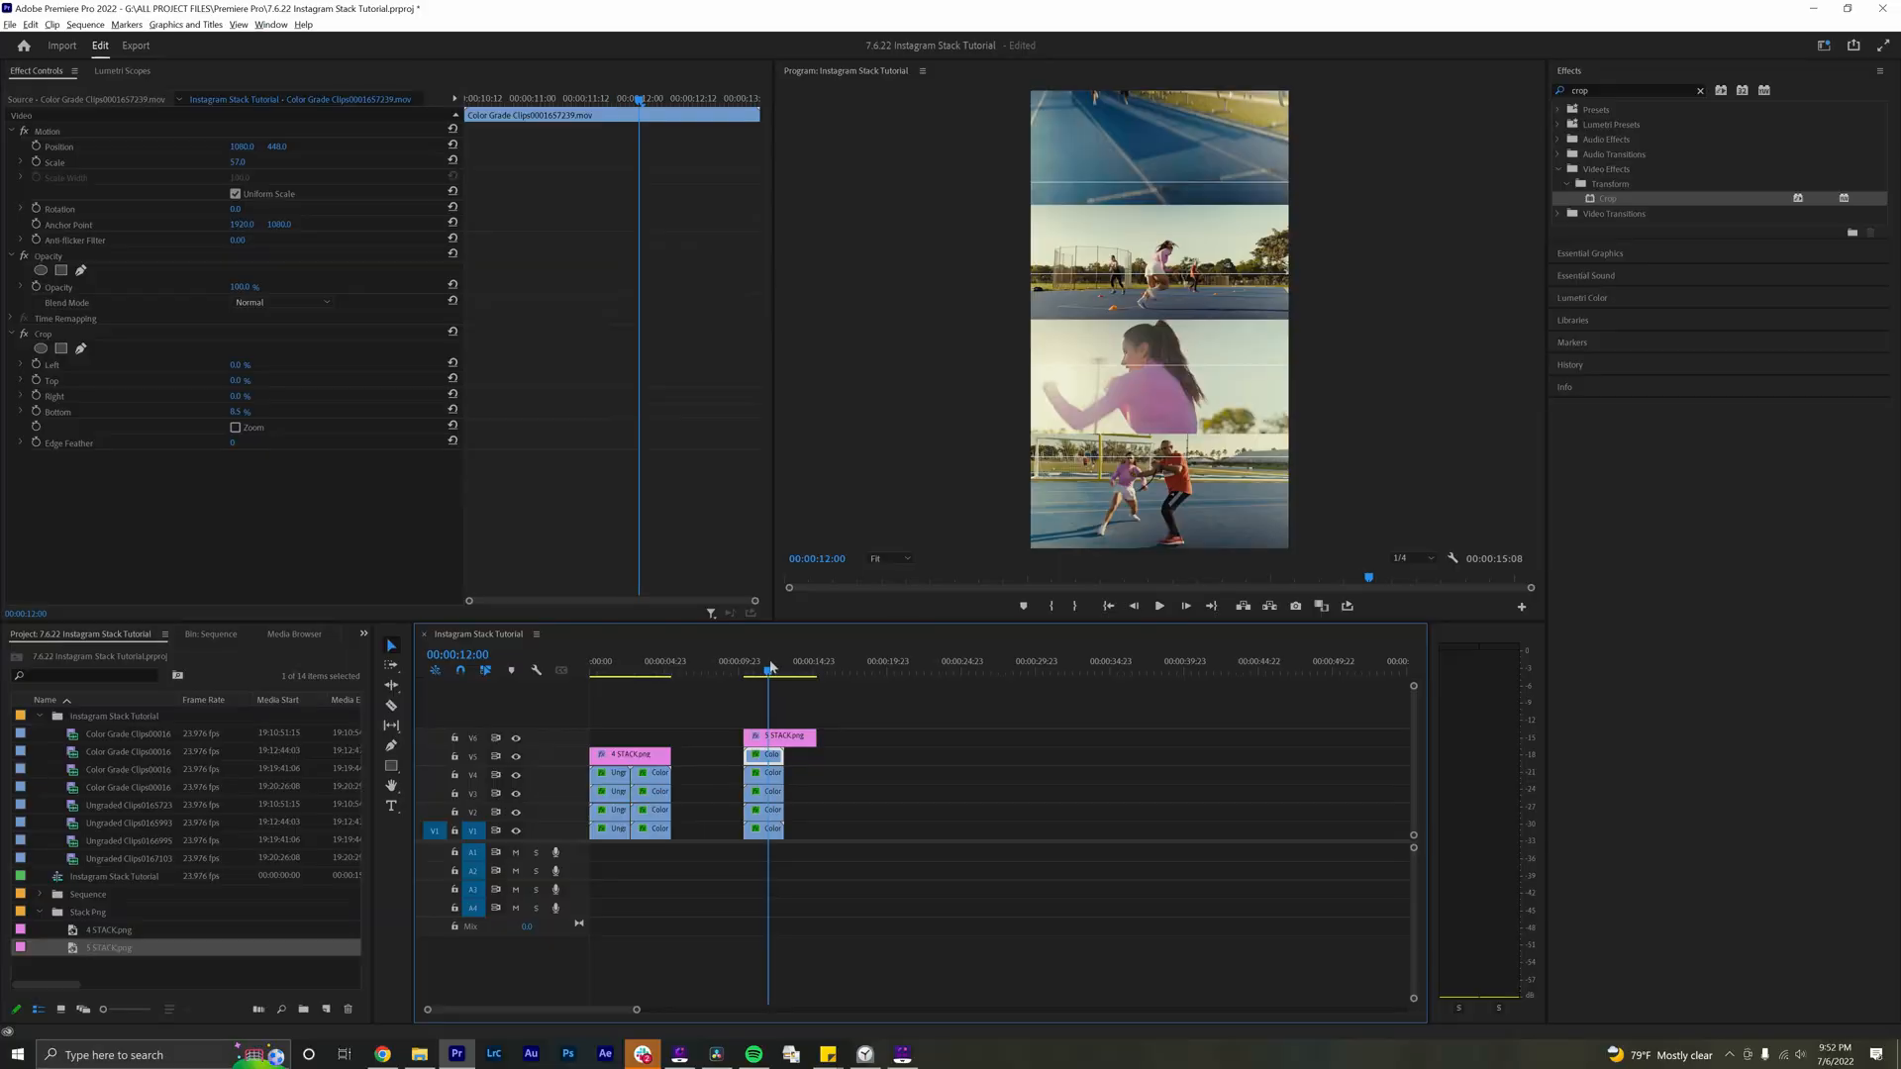
Select a clip in the five-clip stack and edit its Crop Bottom value
click(762, 754)
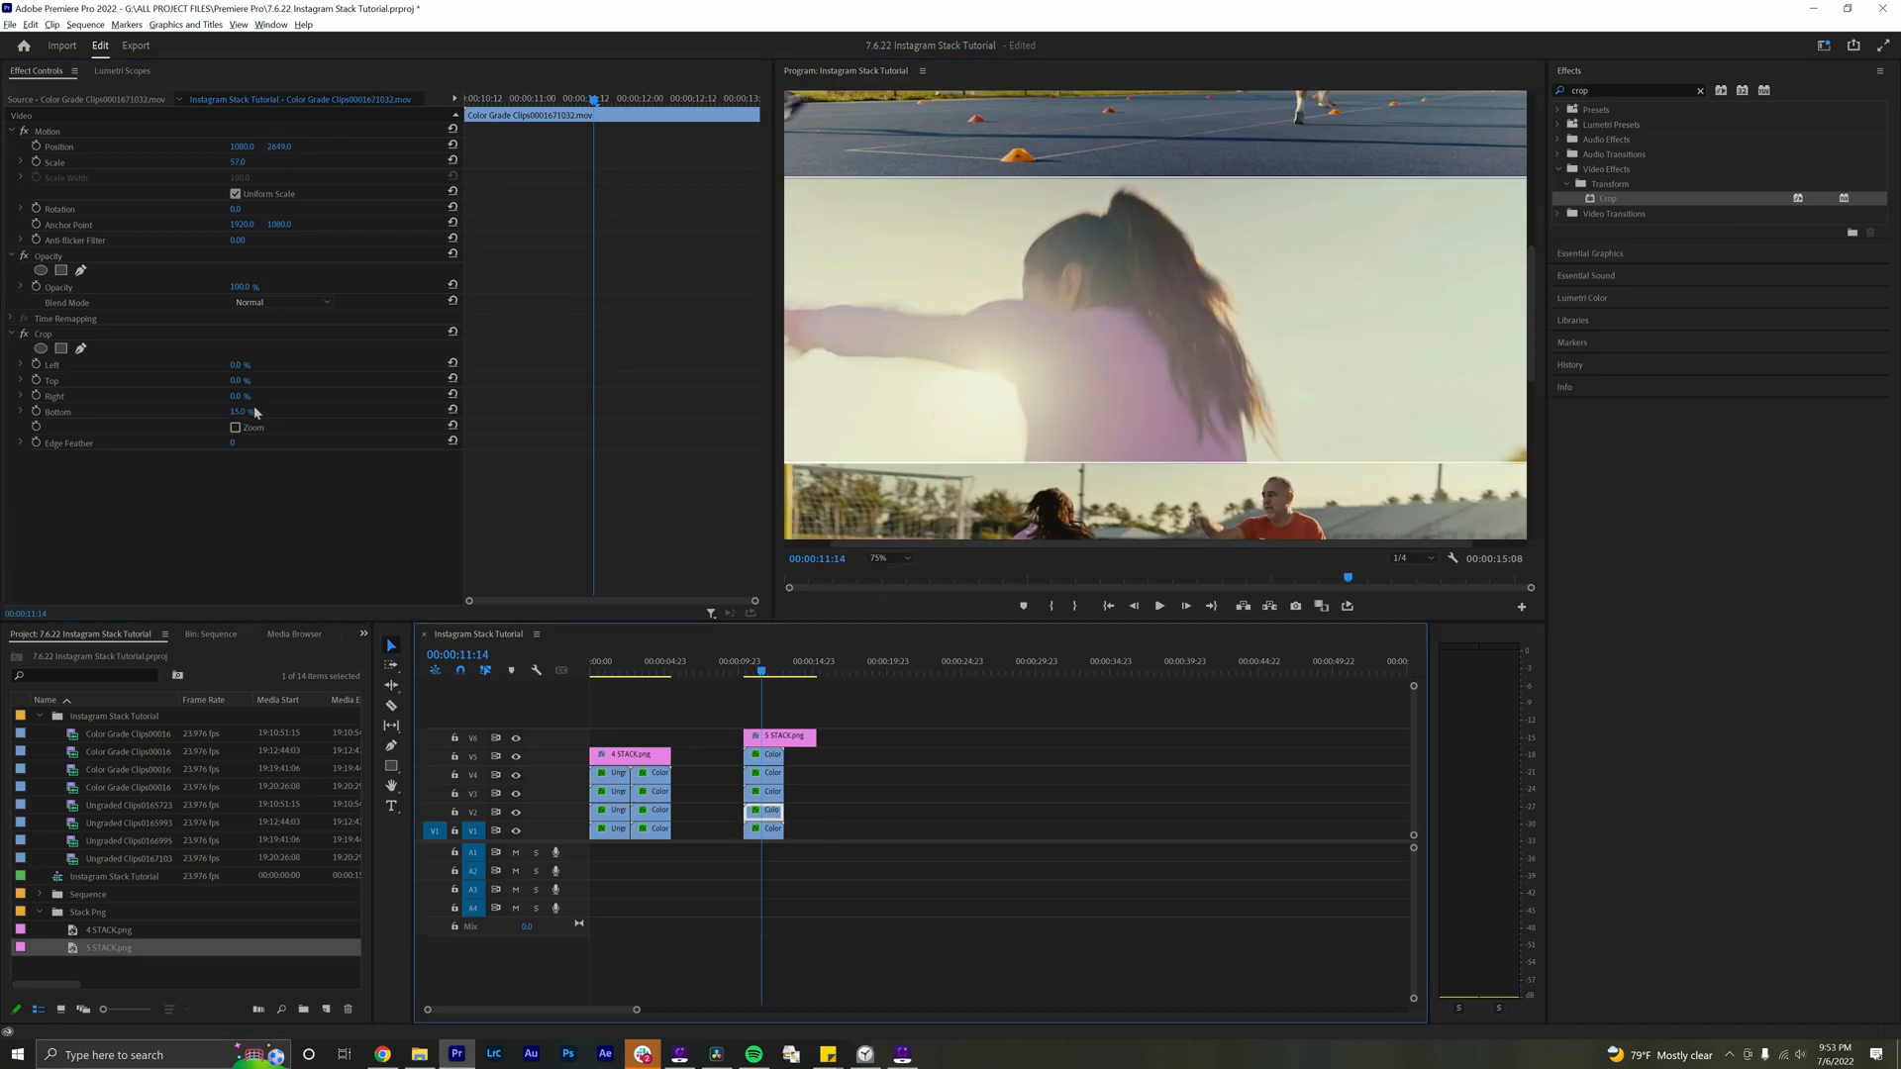
double_click(239, 410)
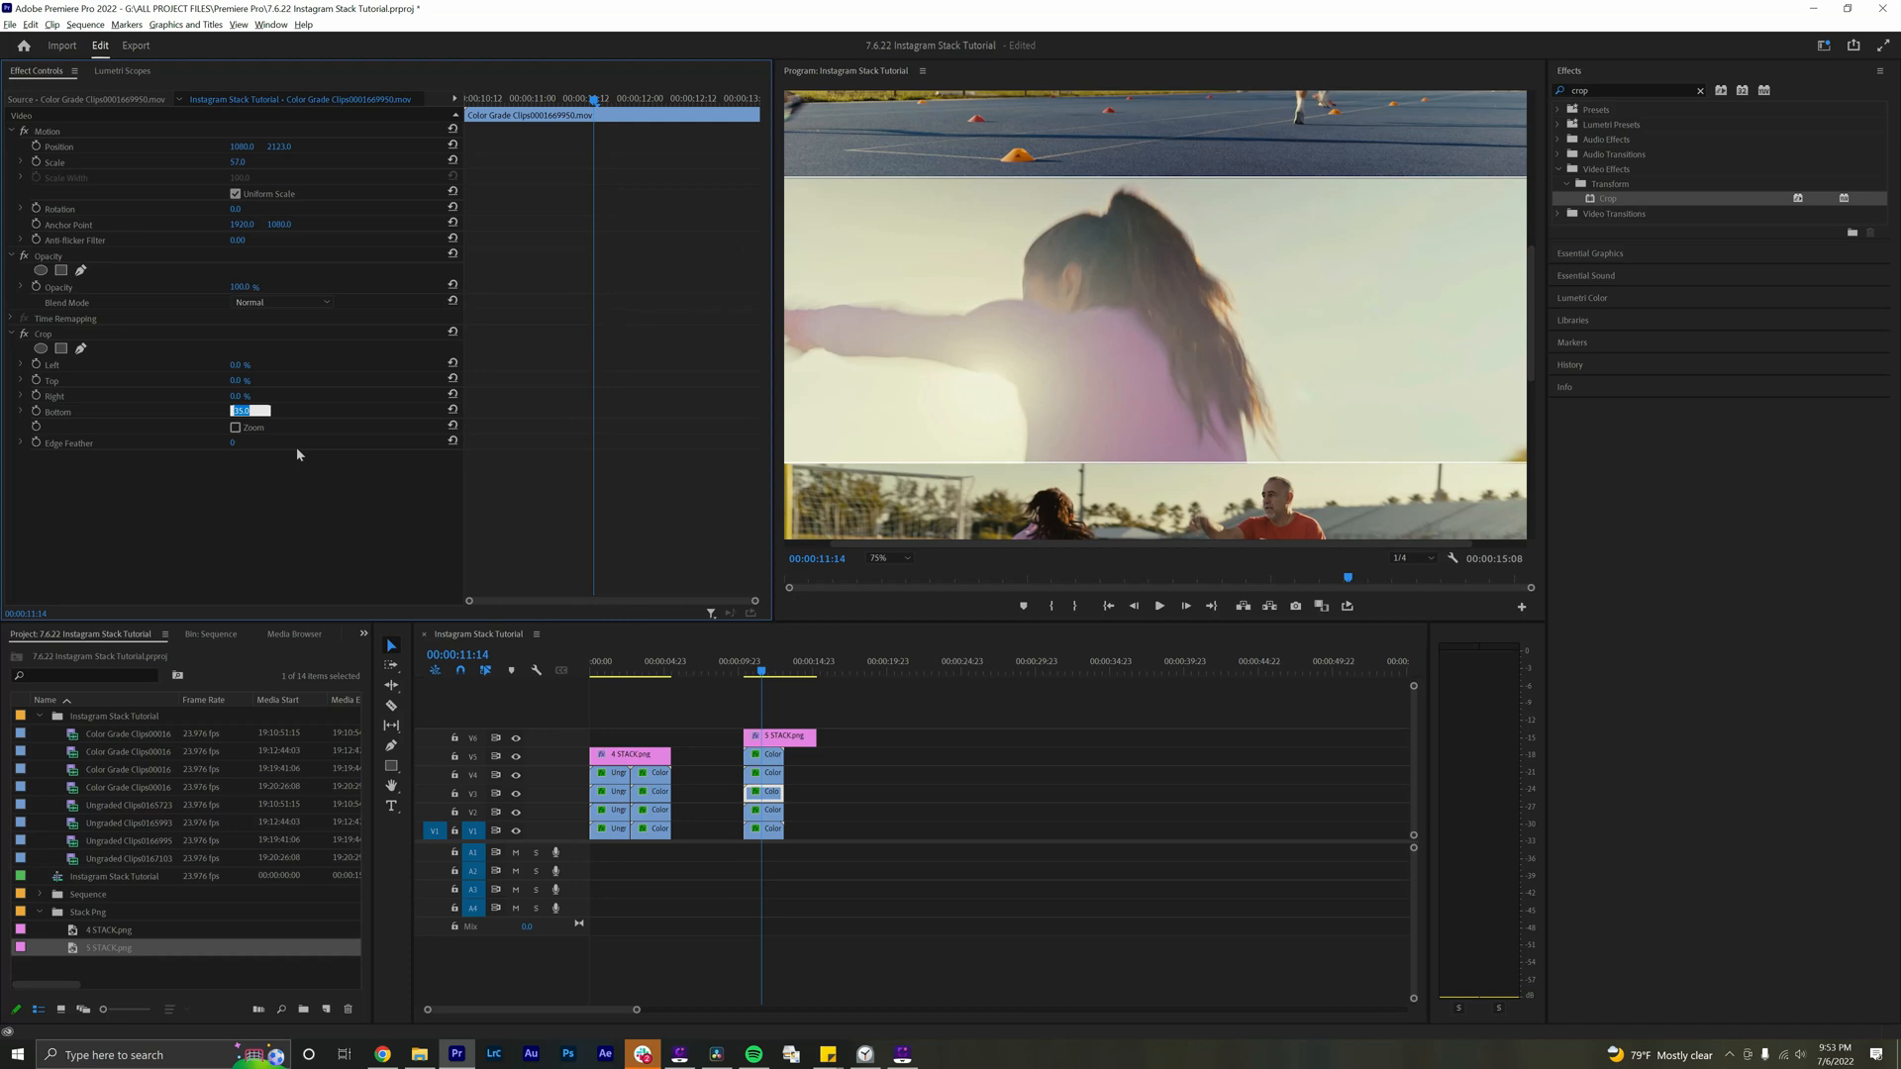